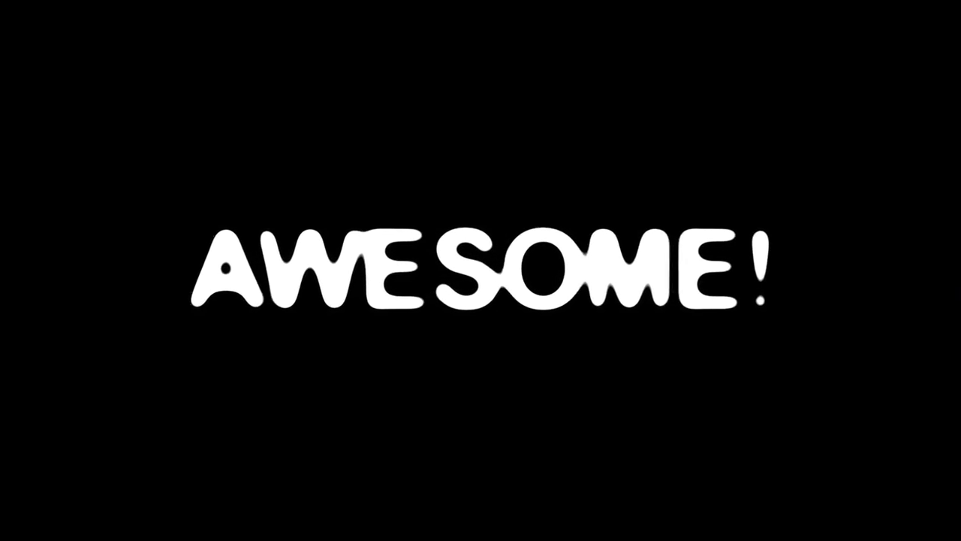
Step: Add a link tag in index.html pointing to style.css
text(li)
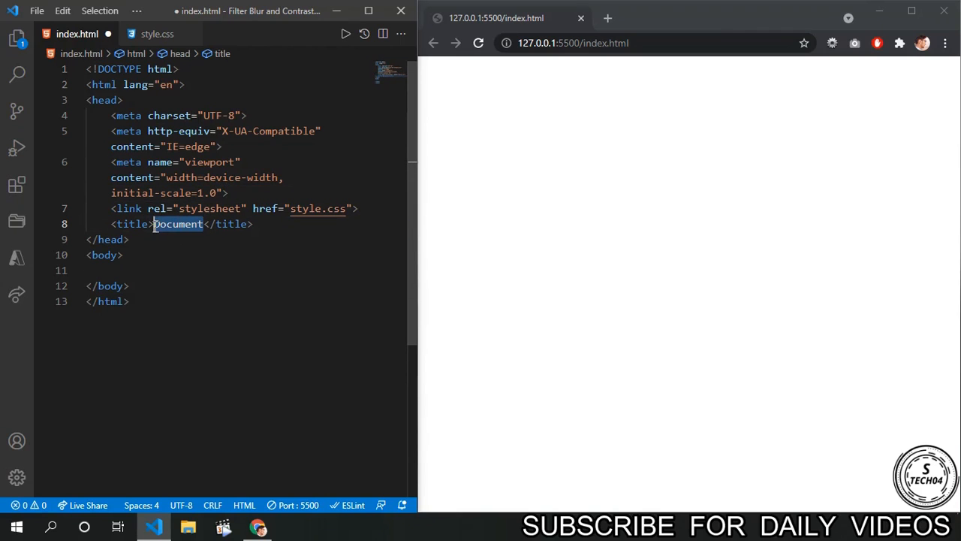
Step: Title the page 'Filter Blur and Contrast', add a .container div with an 'Awesome' h1, and move to style.css
text(Filter Blur and C)
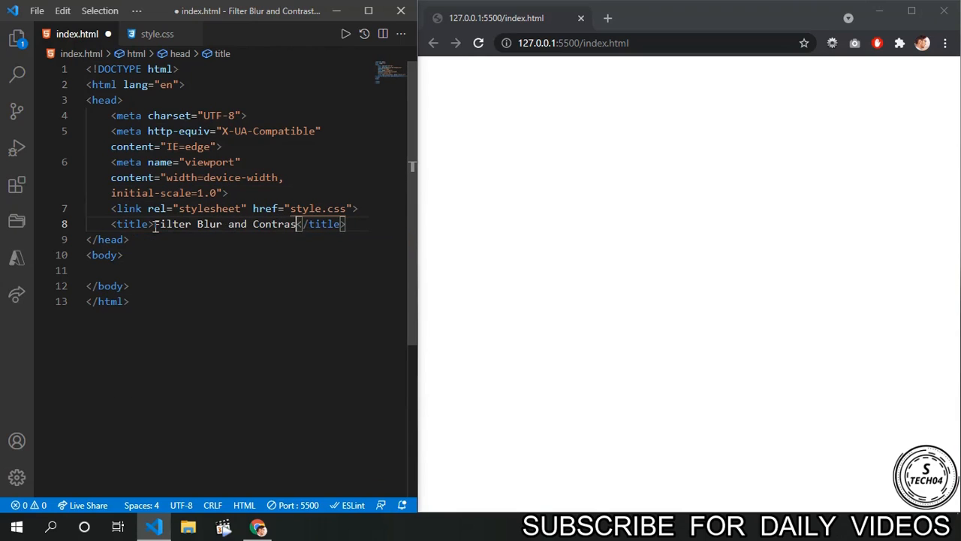
text(.c)
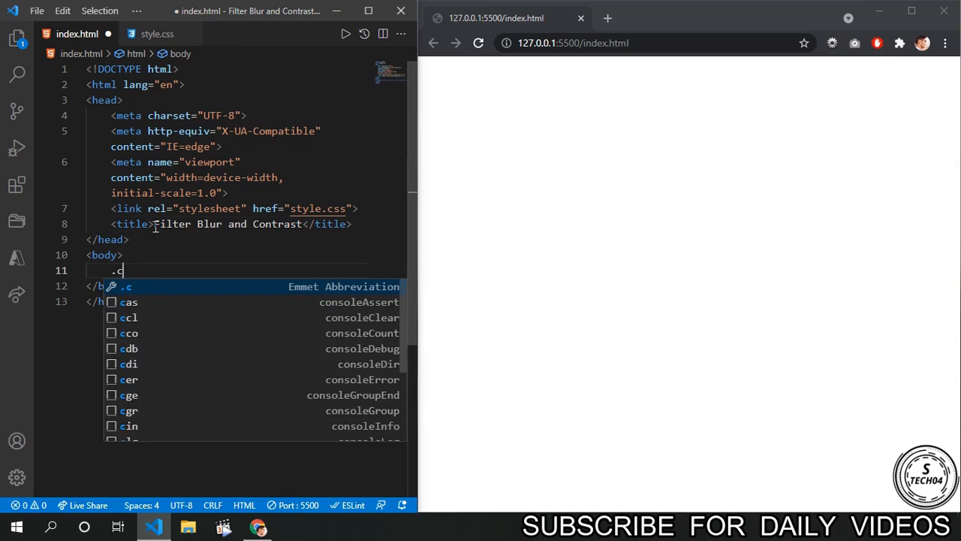
key(Tab)
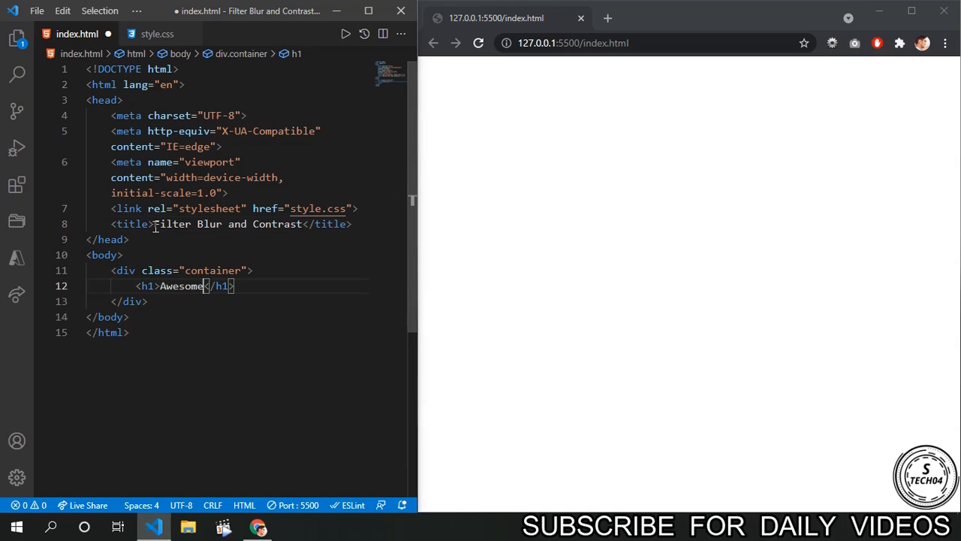
click(157, 35)
text(margin: ;)
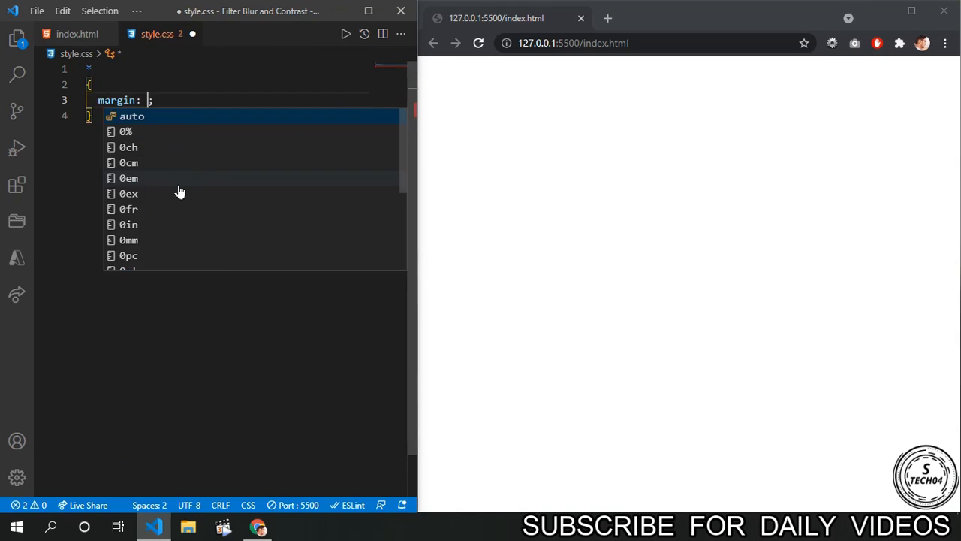
Step: Write a * reset with margin 0, padding 0, box-sizing and sans-serif font, a full-size black body rule, and begin .container
text(0;)
text(f)
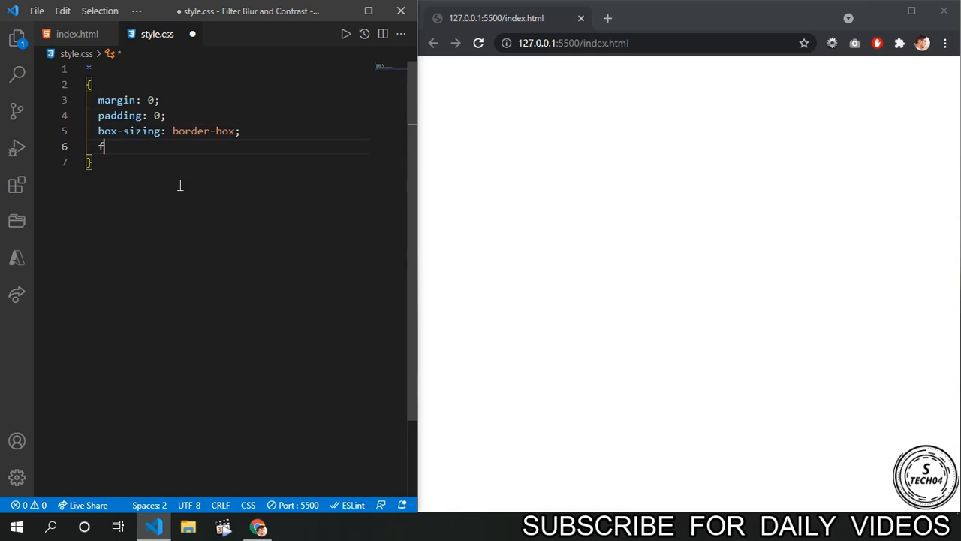
text(ont-family: sans-serif;)
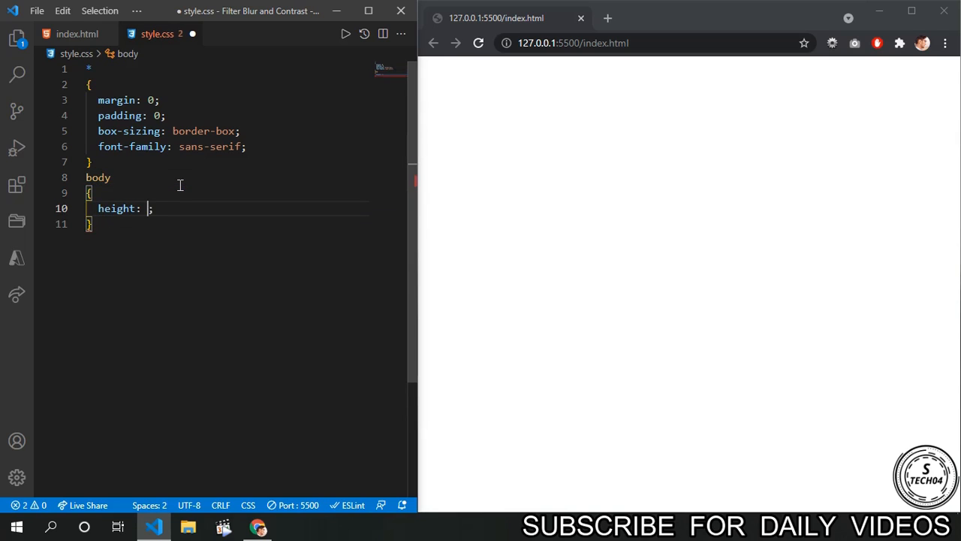
text(100%;)
text(background: #000;)
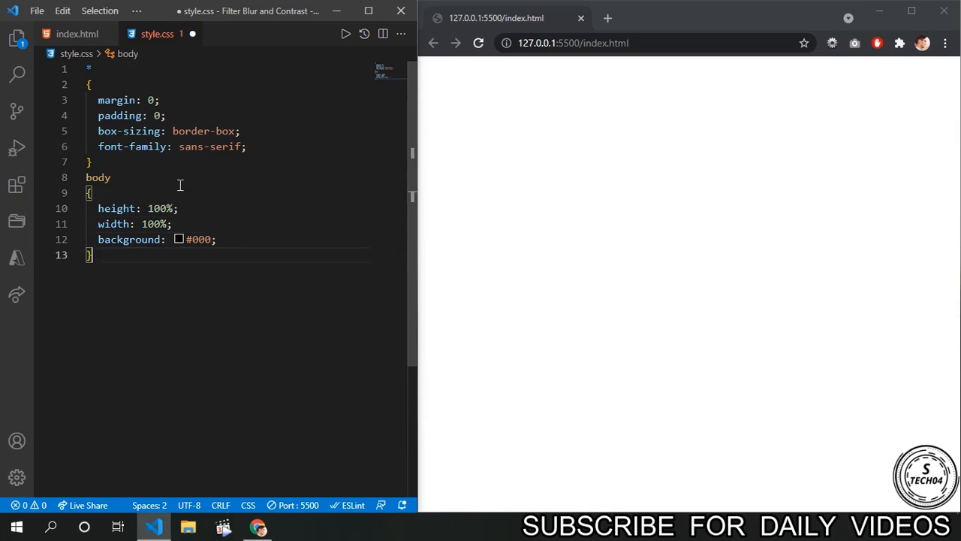
text(.container)
text(height: 100%;)
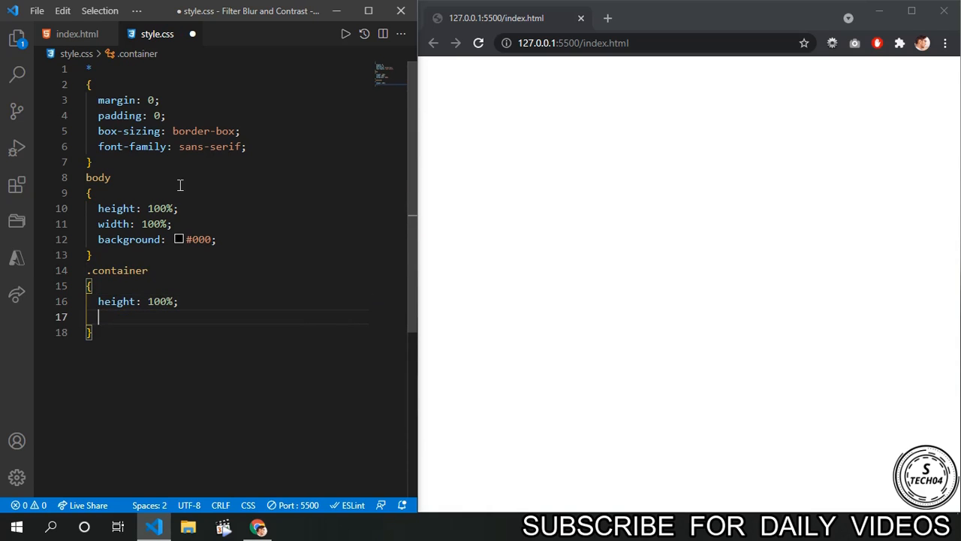
Step: Give .container width 100%, position relative, padding 4em, filter contrast(20) and background #000, then begin an h1 rule
text(width: 100%;)
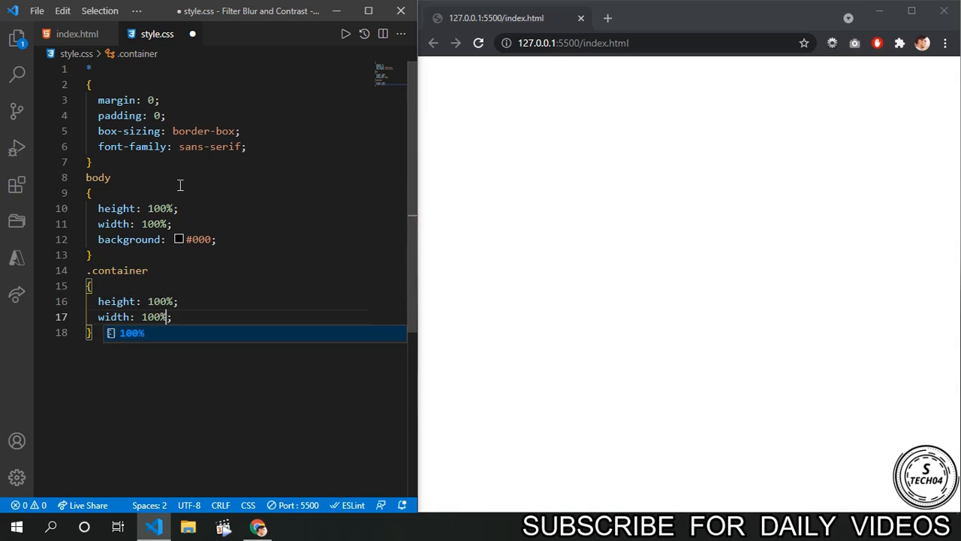
text(position: relative;)
text(padding: re;)
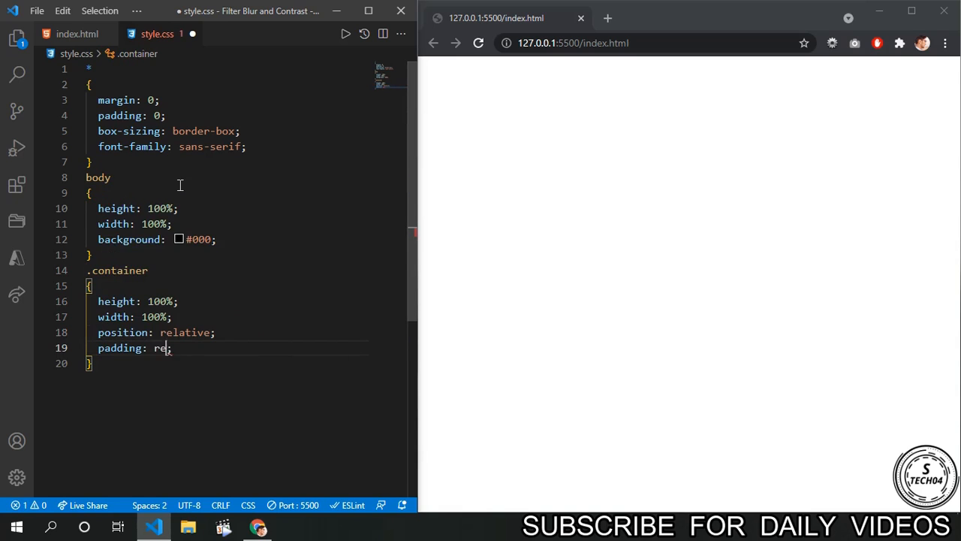
text(4em)
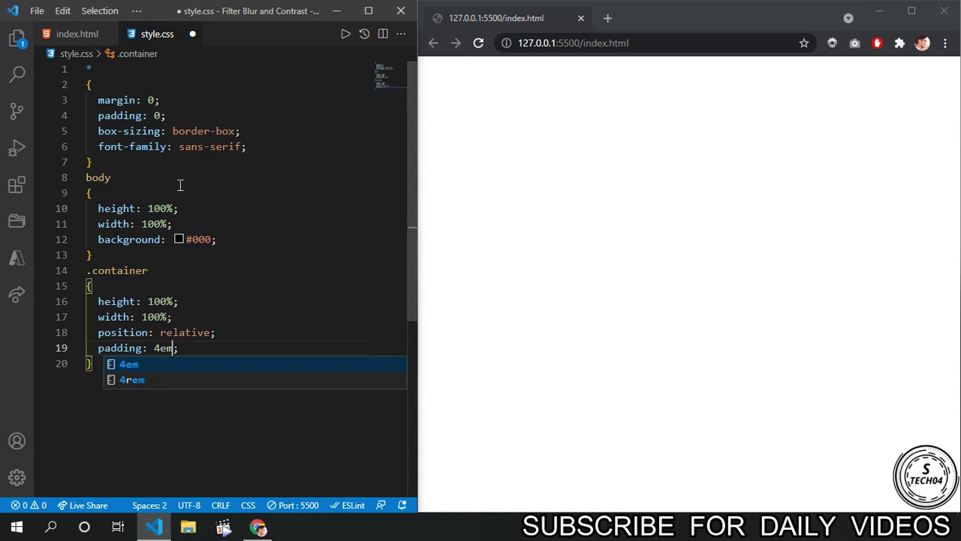
text(filter: contrast(20);)
text(background: #000;)
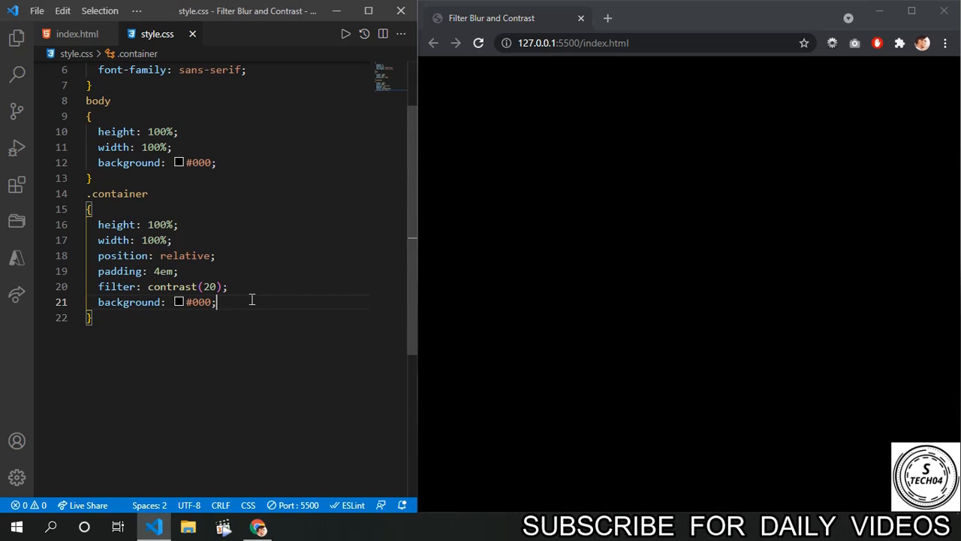
key(Enter)
text(h1)
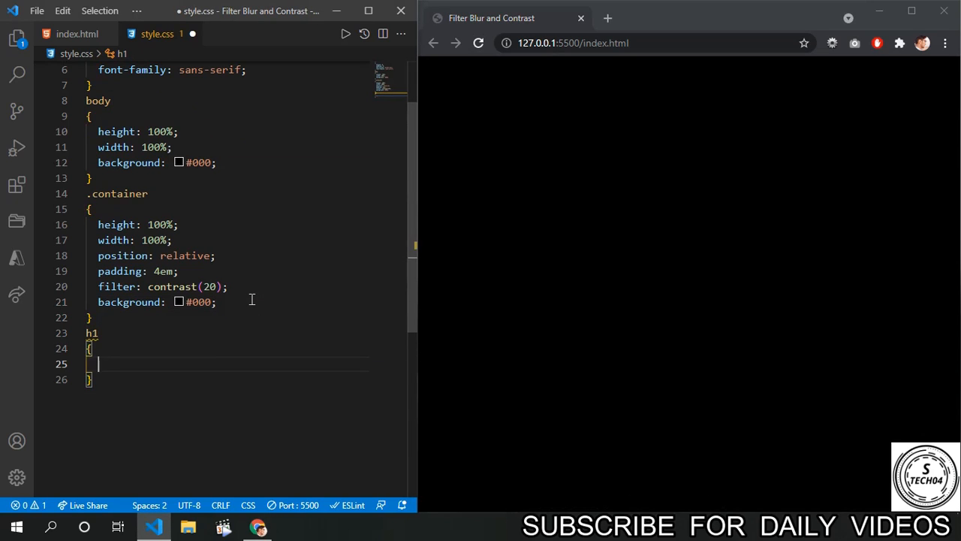
Step: Style h1 with white colour, 8rem bold font, line-height 1 and uppercase text
text(color: #fff;)
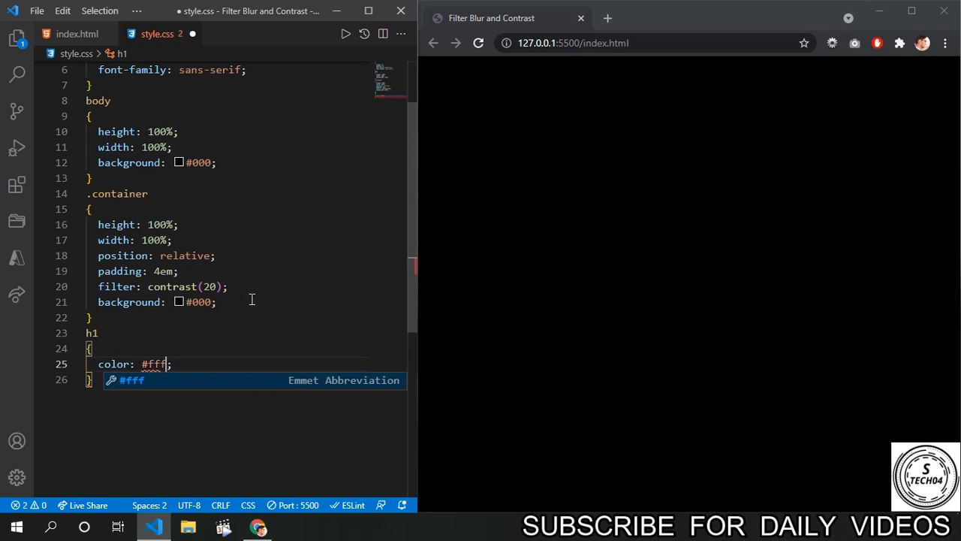
text(font-size: ;)
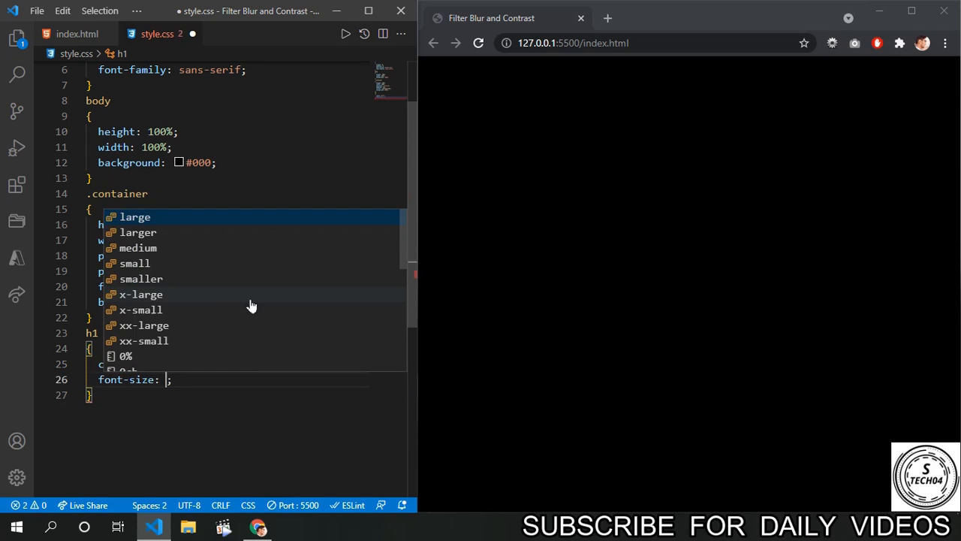
text(8rem)
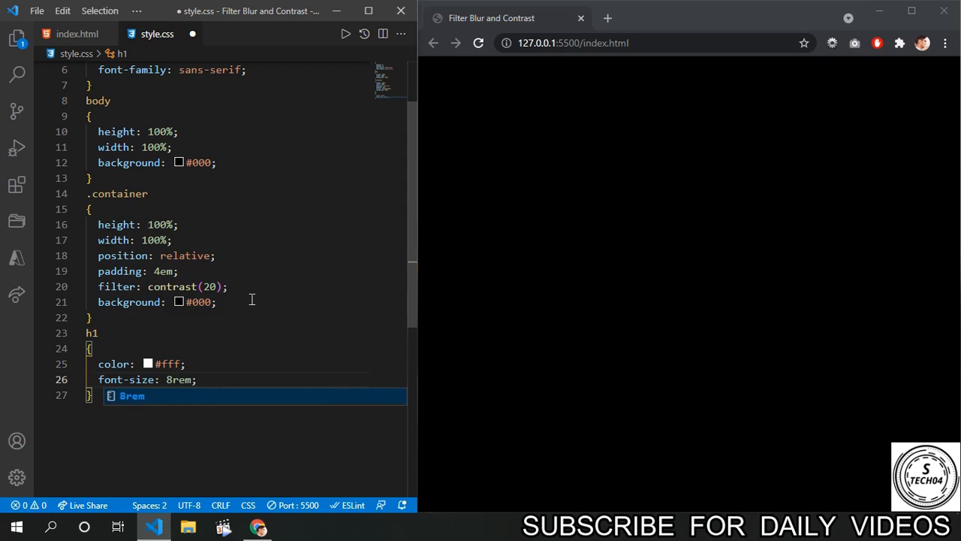
text(font-weight: 700;)
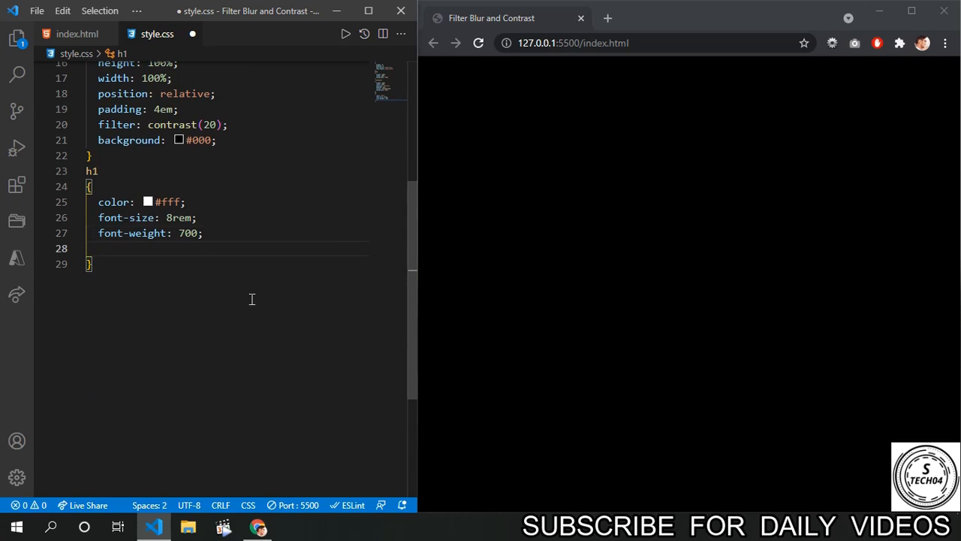
text(line-height: 1;)
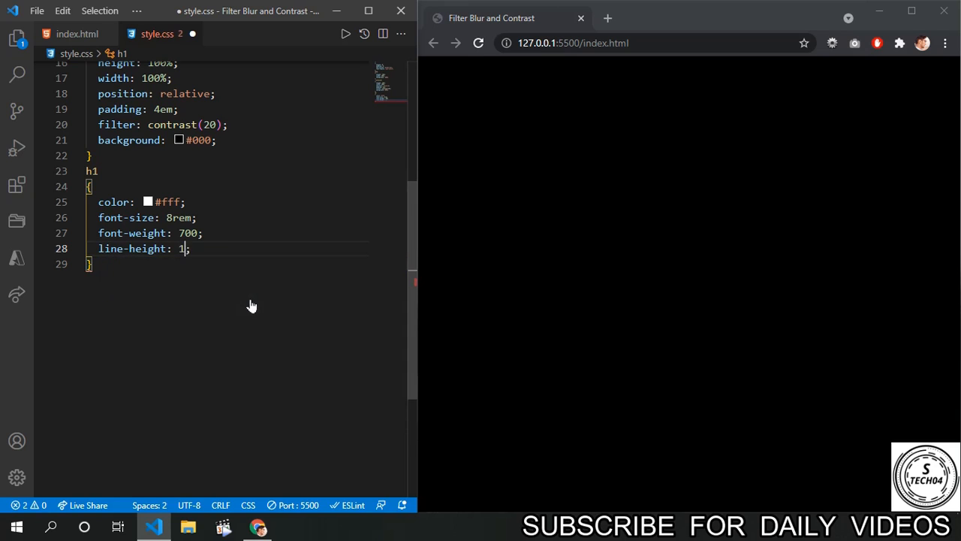
key(Enter)
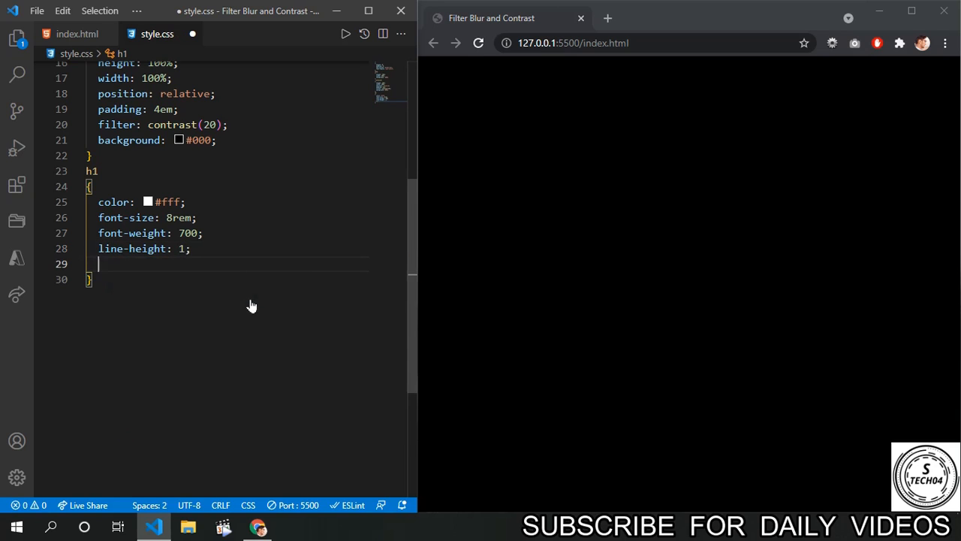
text(text-transform: uppercase;)
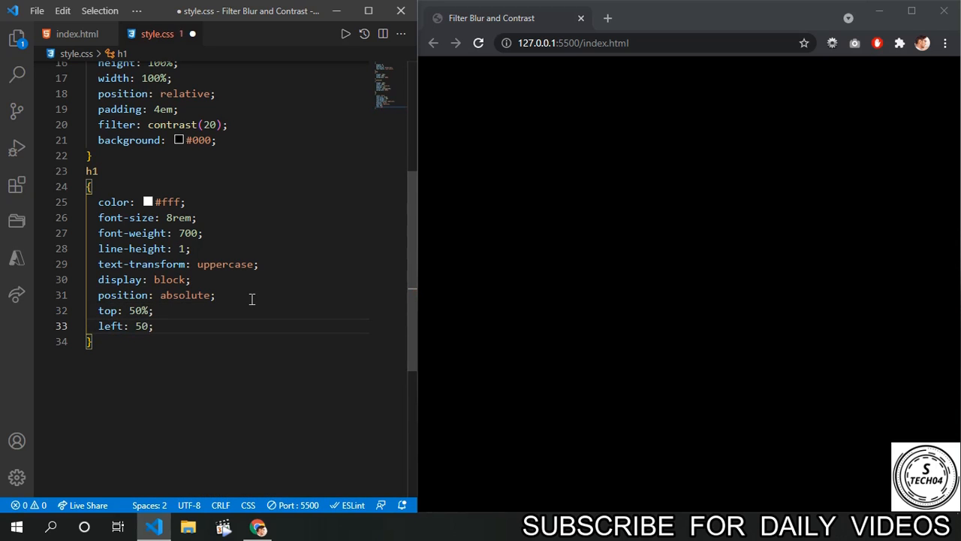
Step: Centre the h1 absolutely at top/left 50% with transform translate(-50%, -50%)
text(transform: translate();)
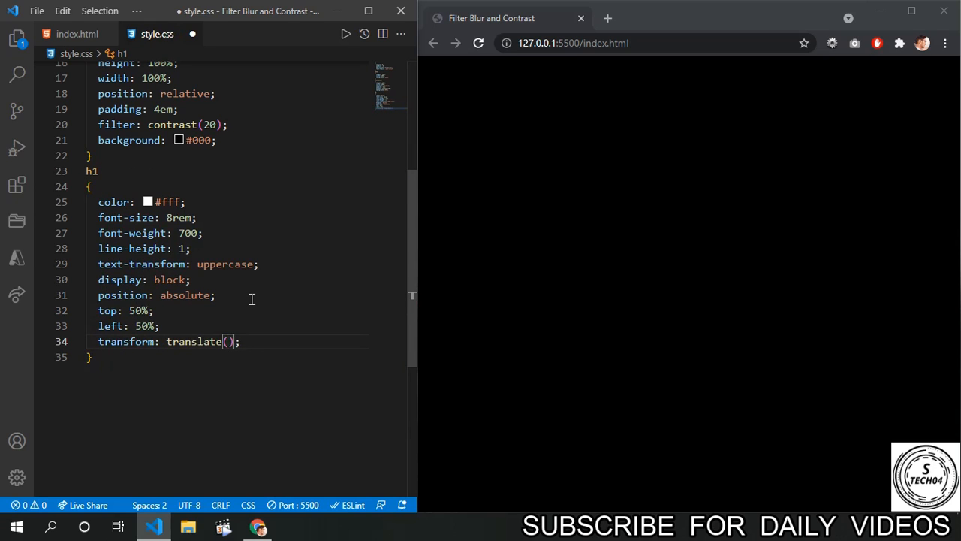
text(-50%,)
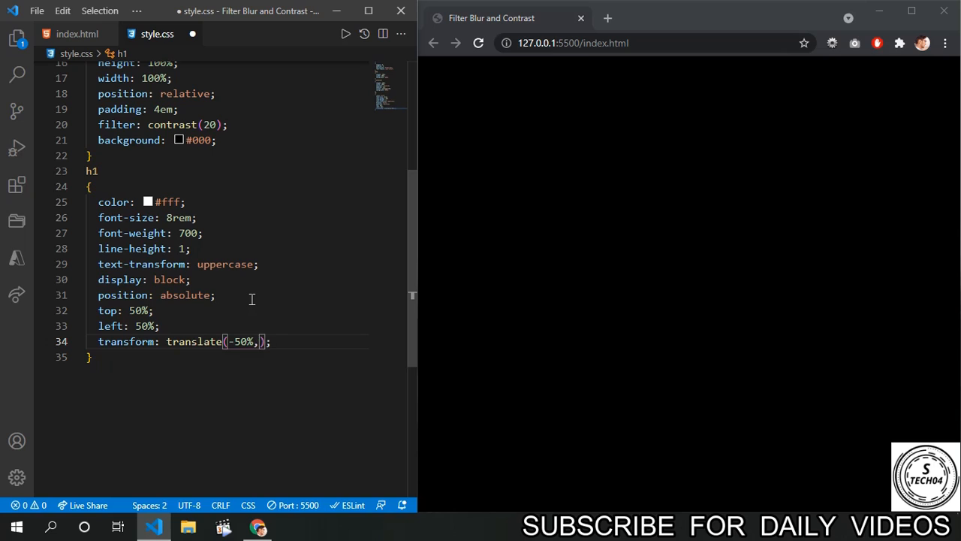
text(-50%)
text(filter: ;)
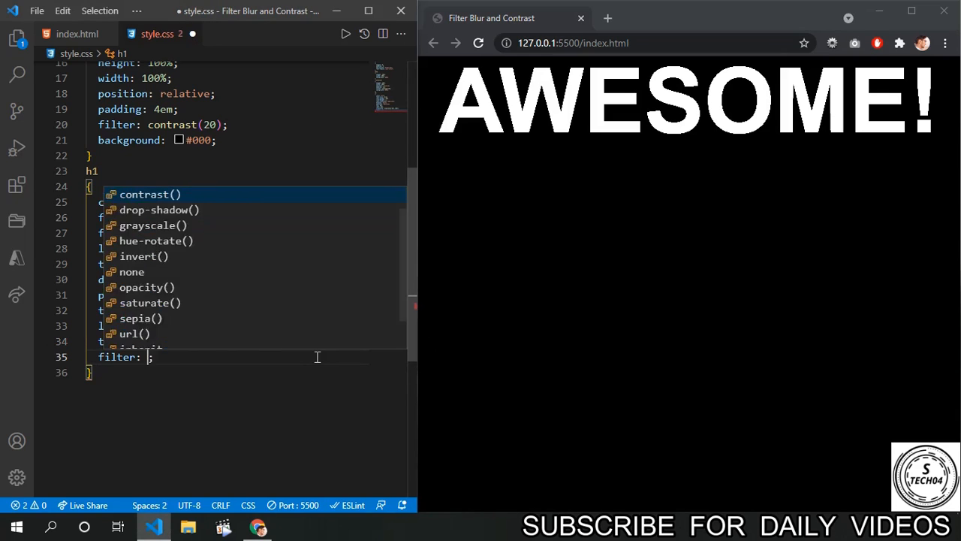
Step: Add filter blur(0.5rem) to h1 and change .container height to 100vh
text(blur(0.rem)
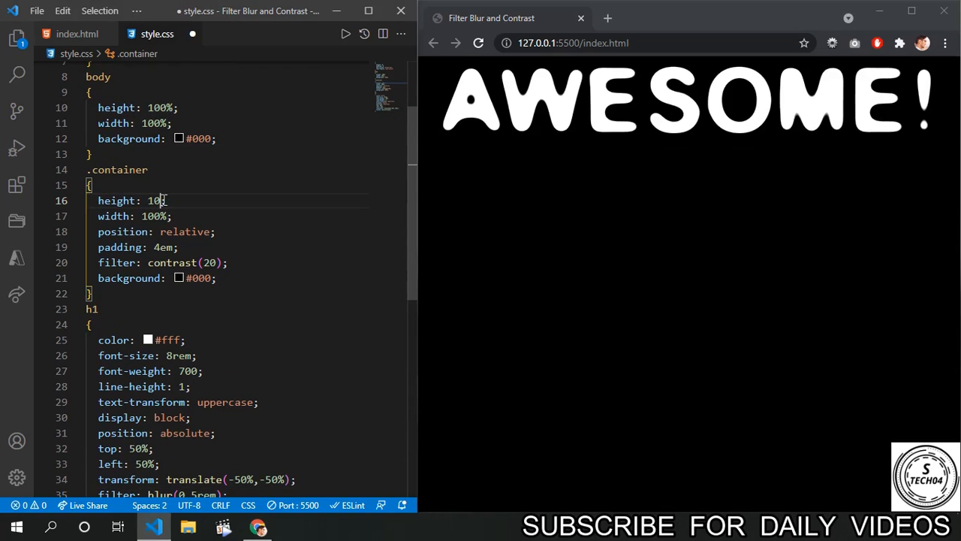
text(0-vh)
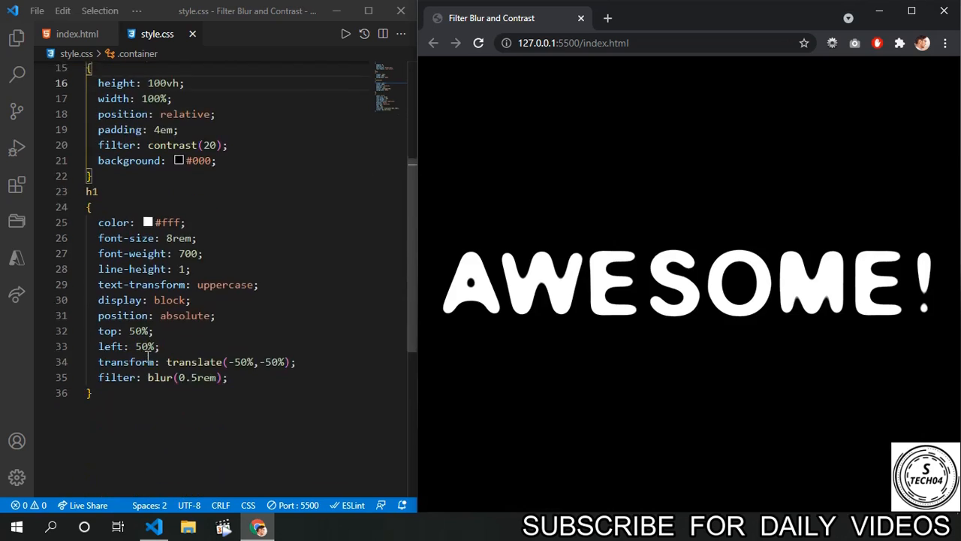
text(an)
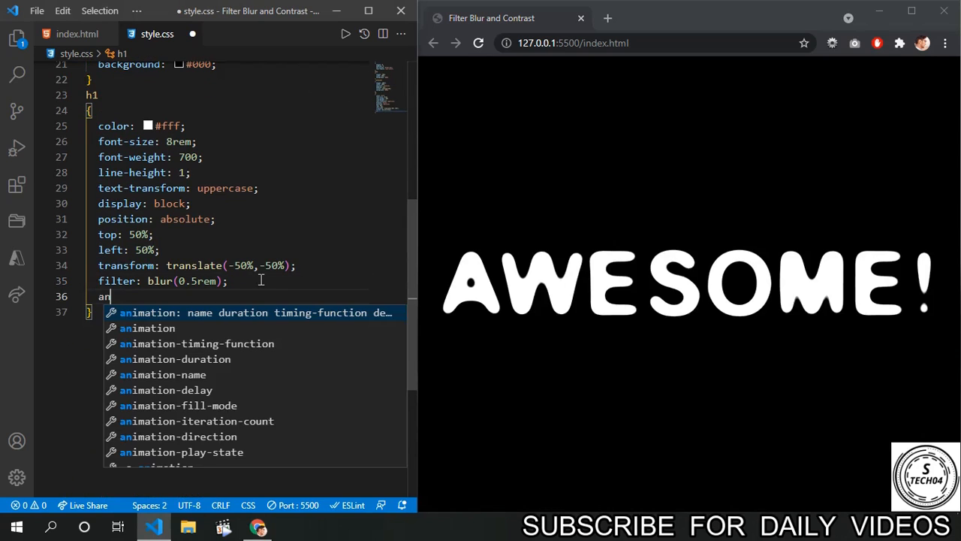
Step: Set h1 animation: animate 10s infinite alternate cubic-bezier(0.2,0,0,1) and transform translate3d(-50%,-50%,0)
text(imation: animate 10s infinite alternate cubic-bezier(0.2);)
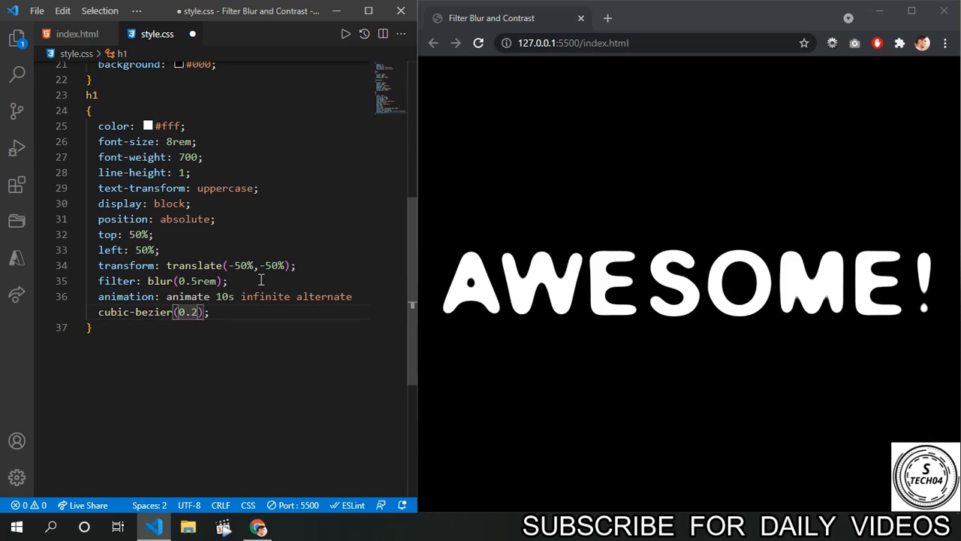
text(,0,0,1)
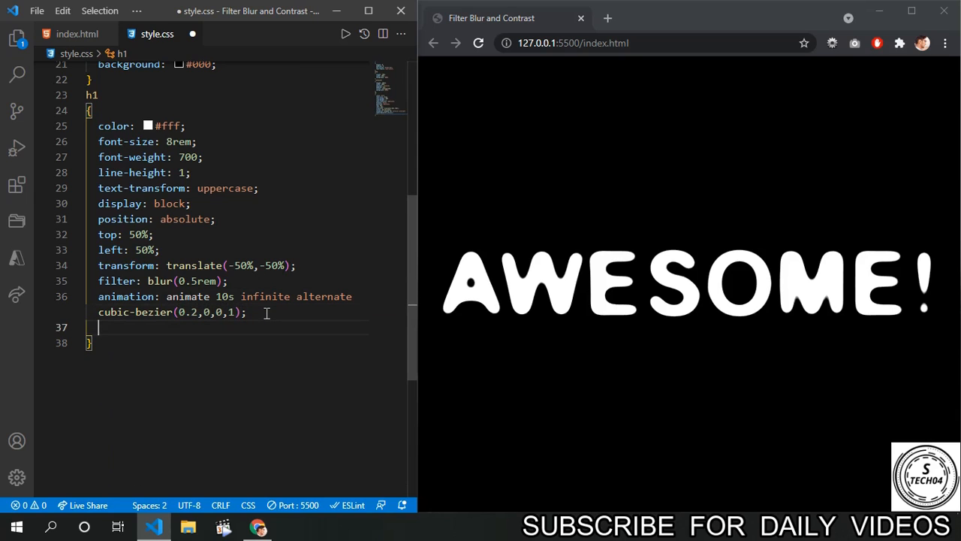
text(transform: translate3d();)
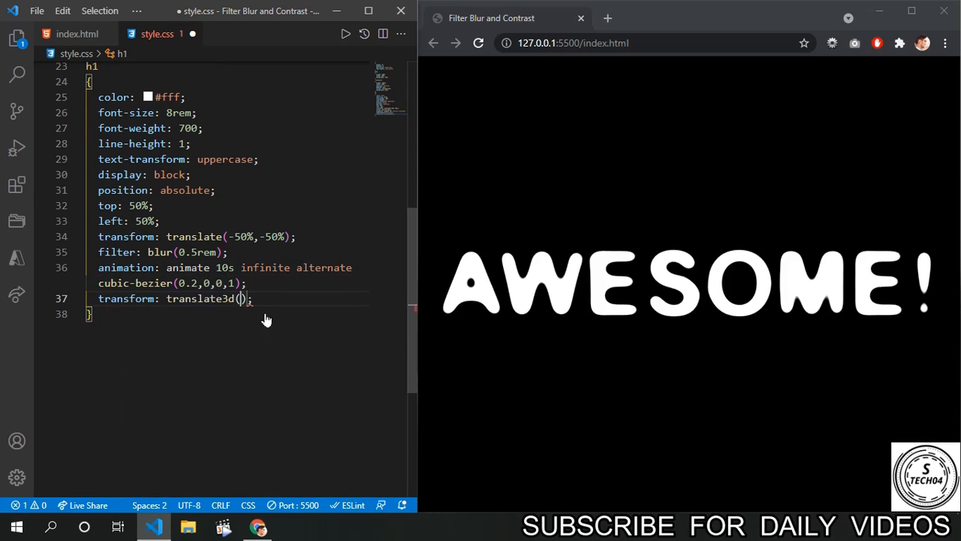
text(-50%,-50%,1)
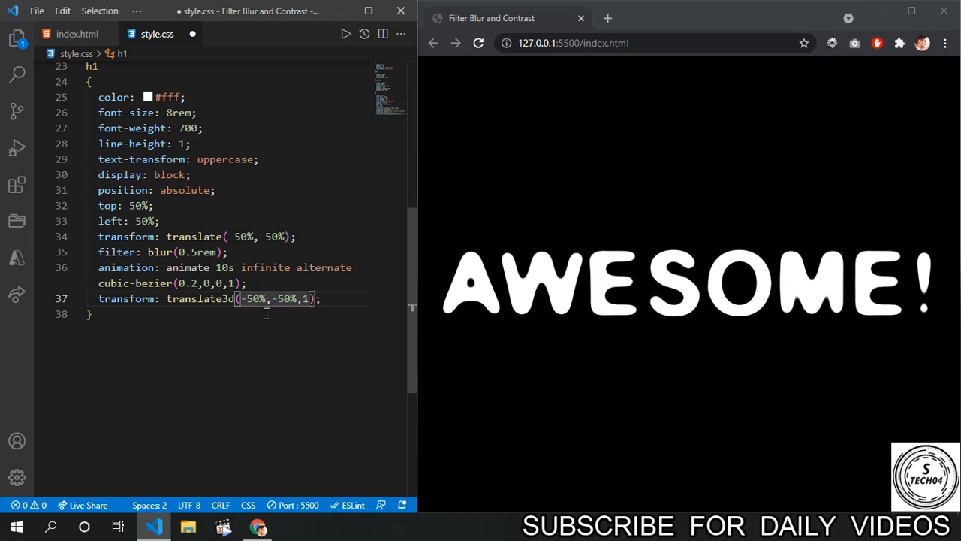
text(@)
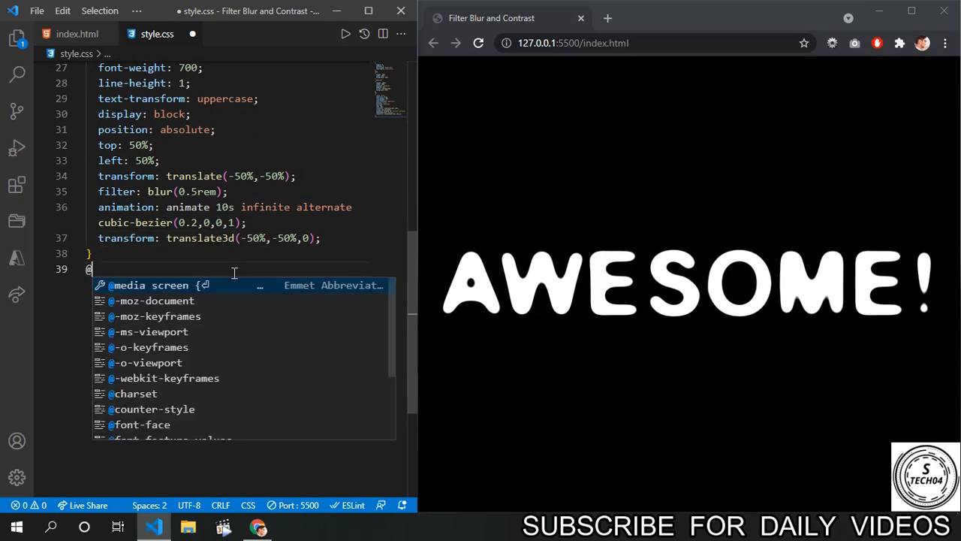
text(keyframes animate)
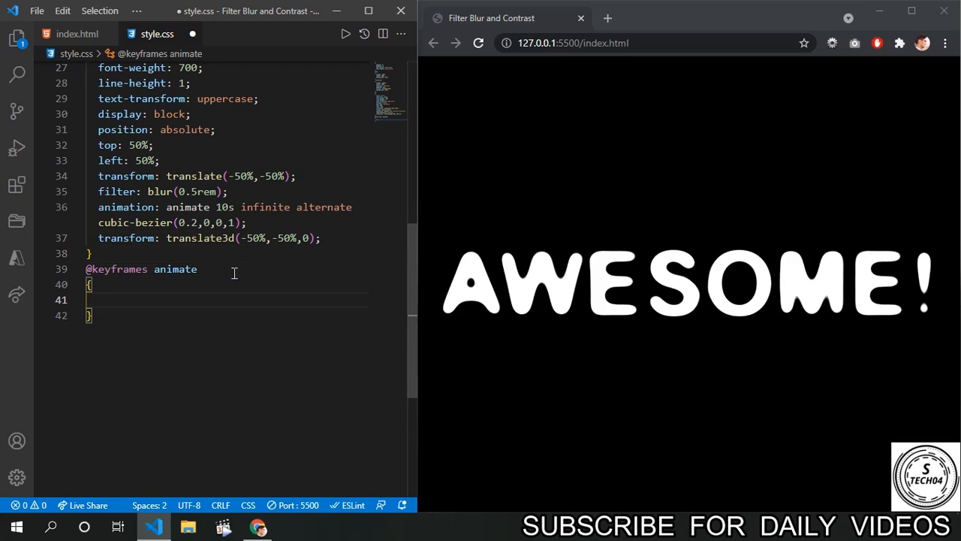
text(le)
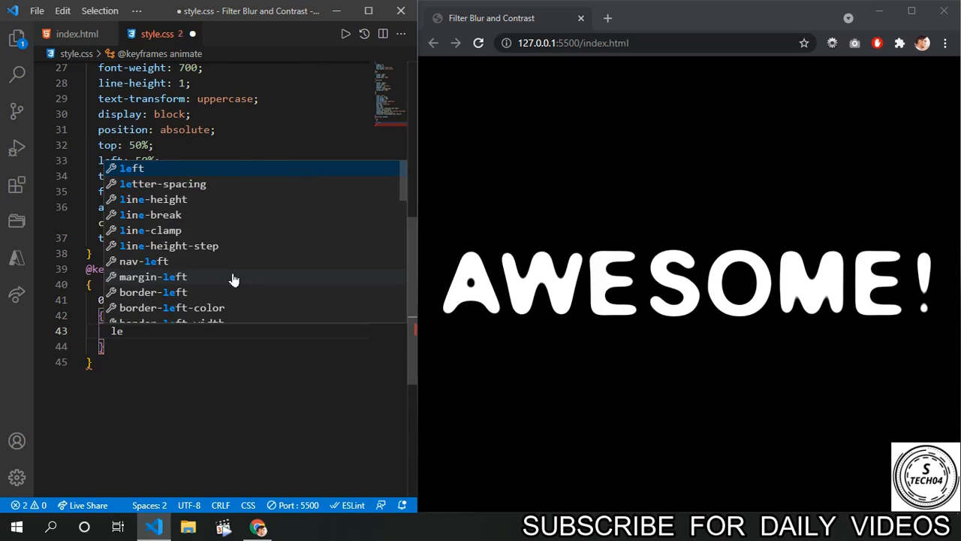